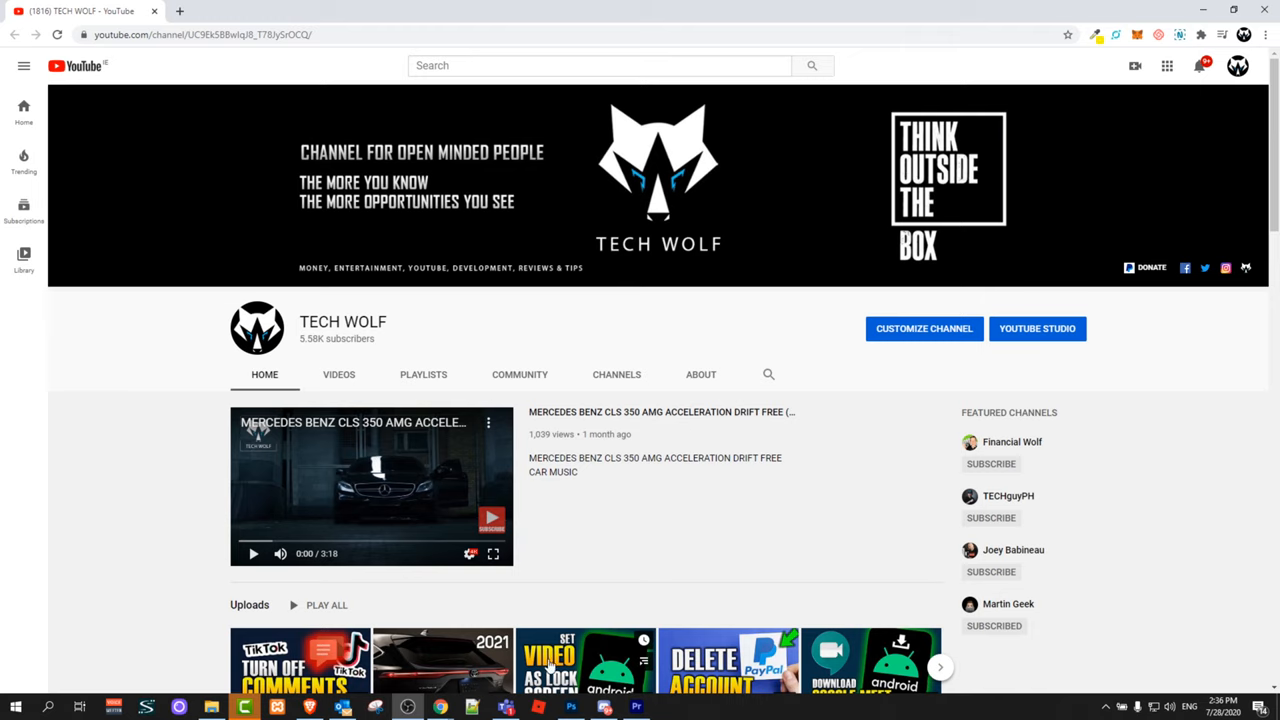
# Step: Bring the Premiere Pro project window with the Nissan 370Z trailer timeline to the front
pyautogui.click(636, 708)
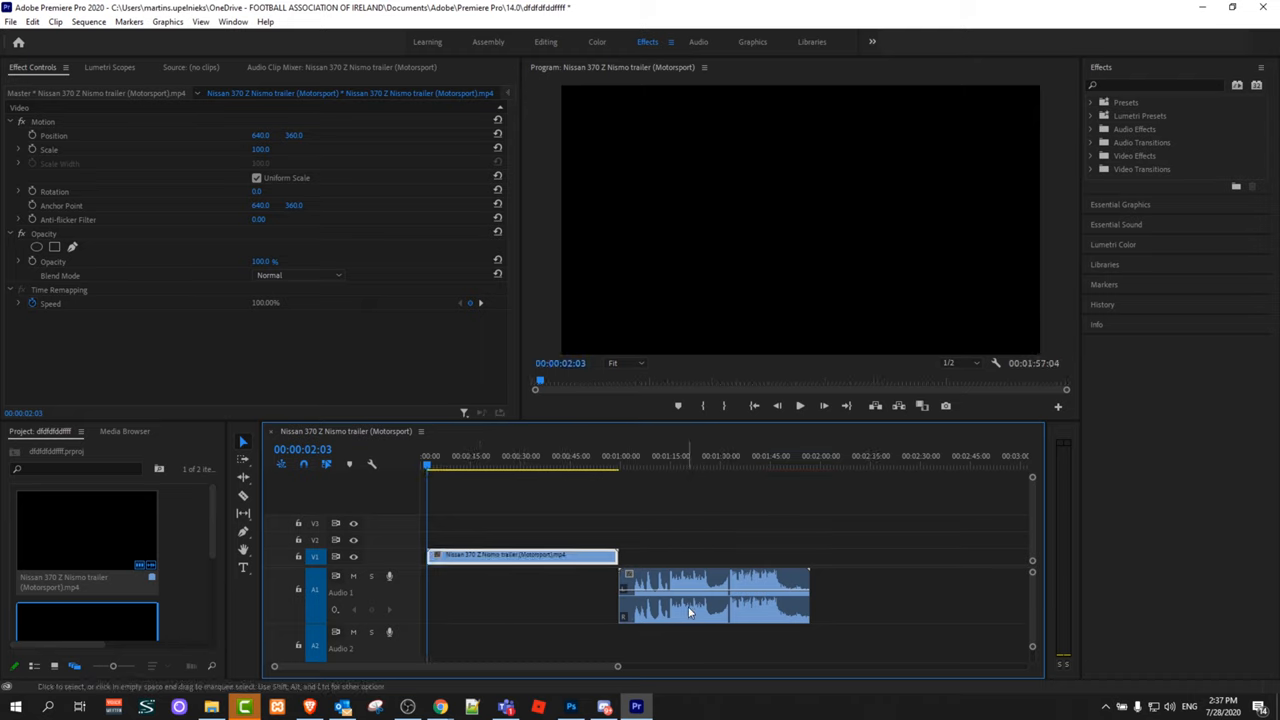
pyautogui.moveTo(660, 648)
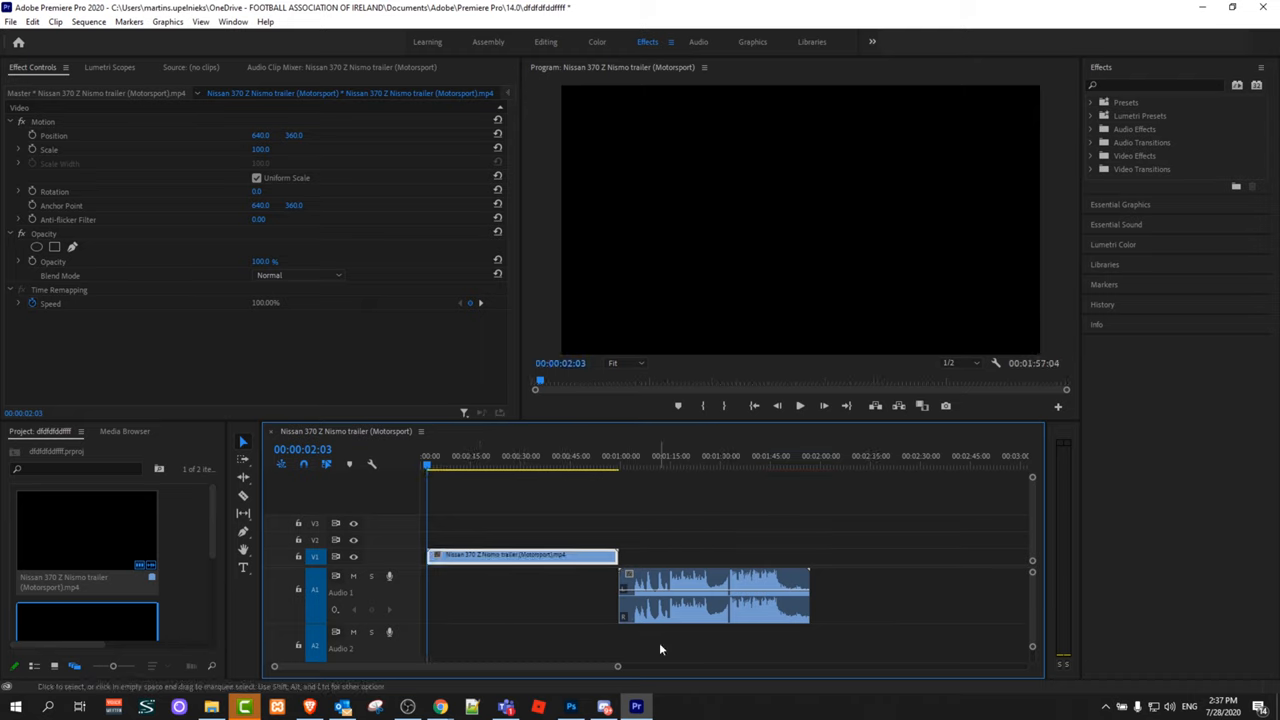